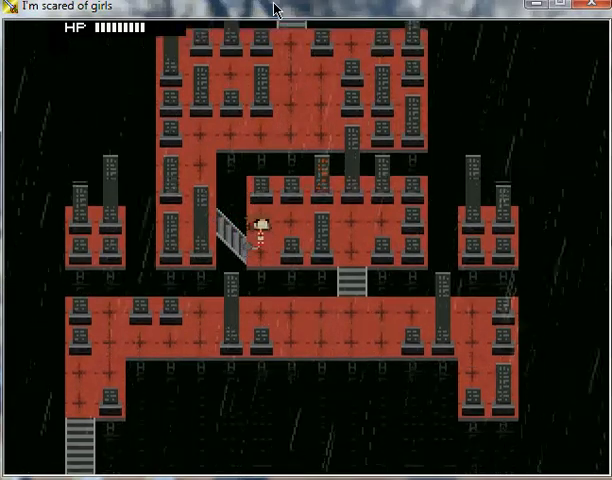
Walk along the tower walkways and head up the stairs toward the rooftop
{"action": "key", "text": "Down"}
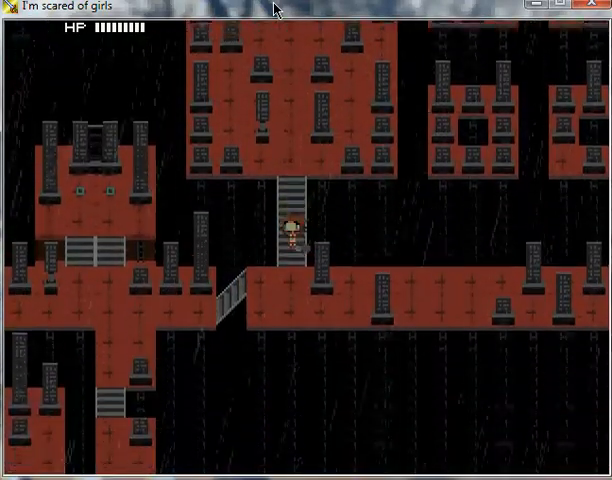
{"action": "key", "text": "up"}
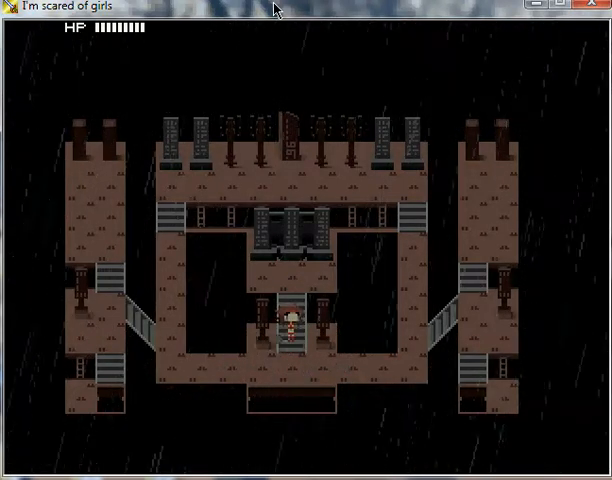
Walk the character back down from the rooftop to the walkway below
{"action": "key", "text": "up"}
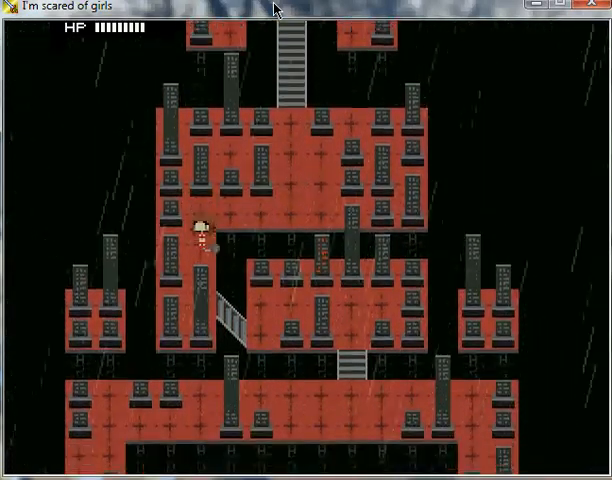
Walk along the walkways and climb the stairways into the ornate red chamber
{"action": "key", "text": "Down"}
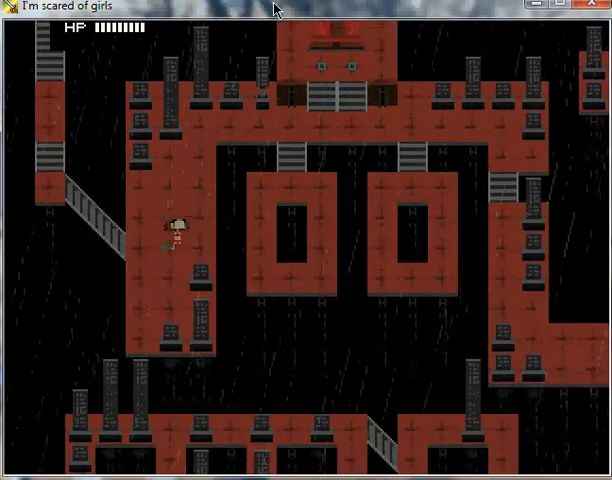
{"action": "key", "text": "Up"}
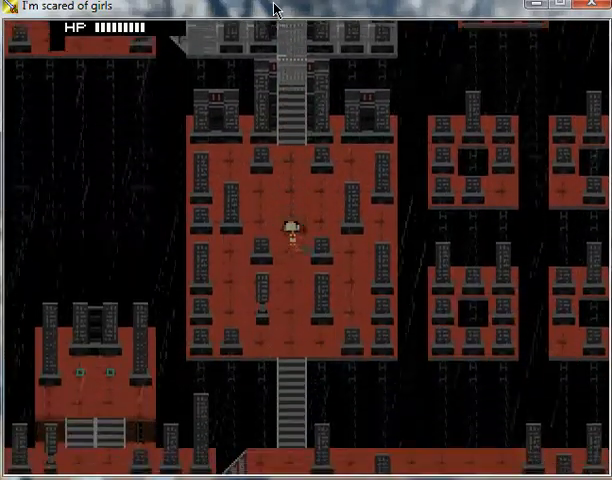
{"action": "key", "text": "Up"}
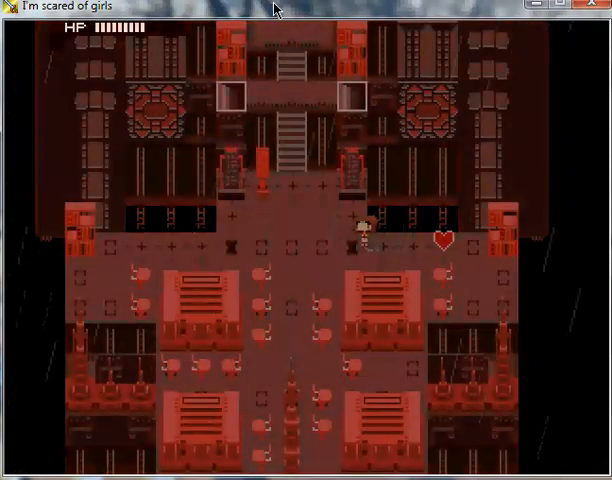
Walk through the red chamber and the blue-arrow room to the next tower map
{"action": "key", "text": "up"}
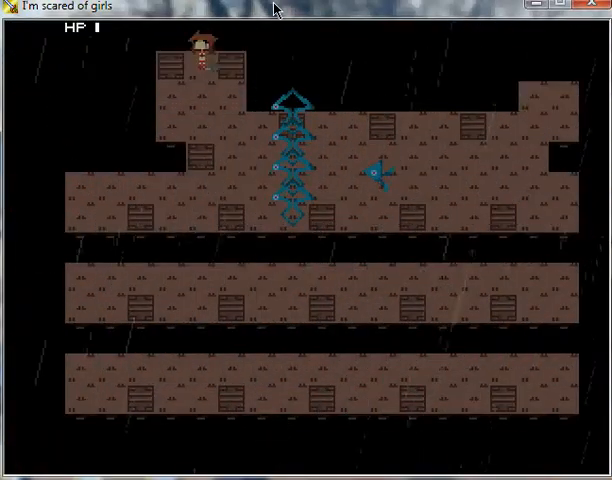
{"action": "key", "text": "Down"}
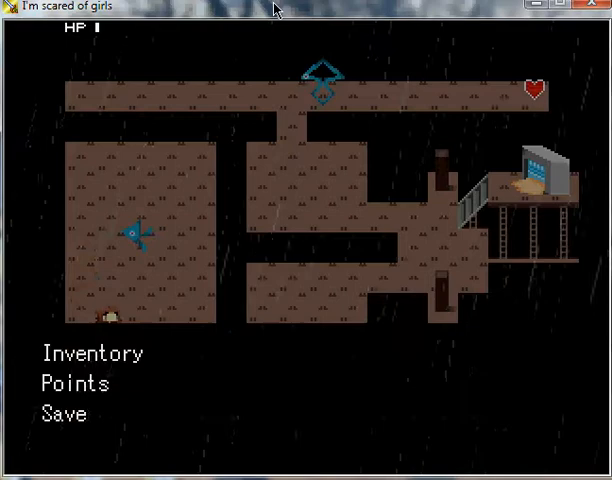
Close the menu and walk the character toward the lower corridor
{"action": "left_click", "coordinate": [68, 414]}
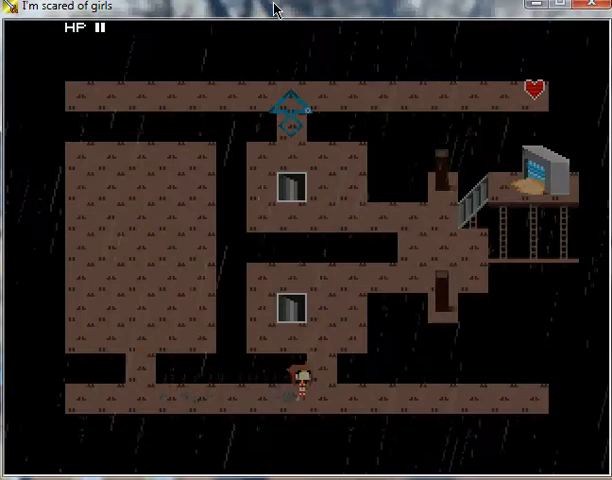
{"action": "key", "text": "Up"}
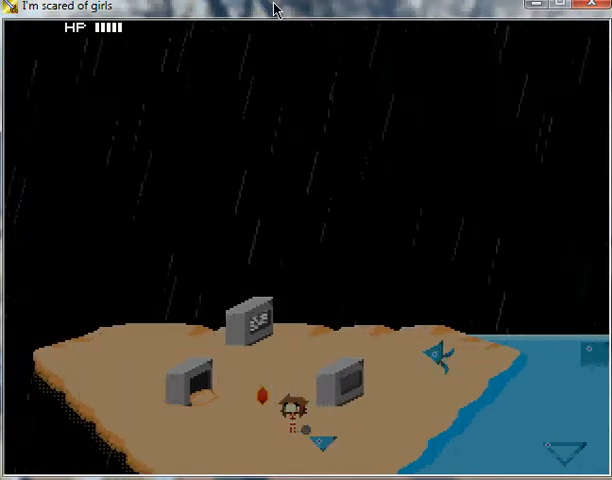
Keep walking through the passage until the rainy beach with the TVs loads
{"action": "key", "text": "up"}
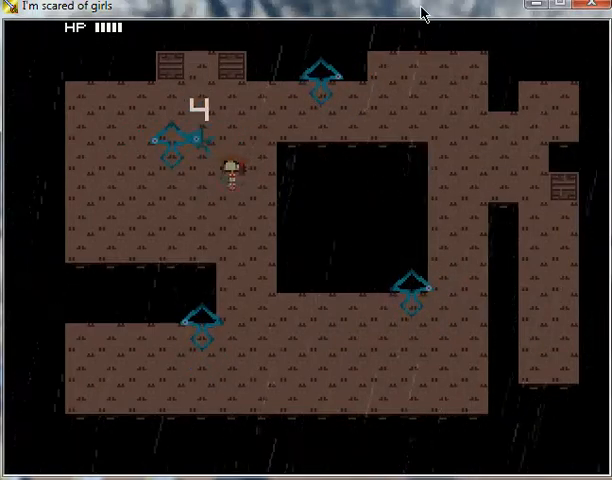
Walk down to the lower right of the brown room with blue arrow markers
{"action": "key", "text": "Down"}
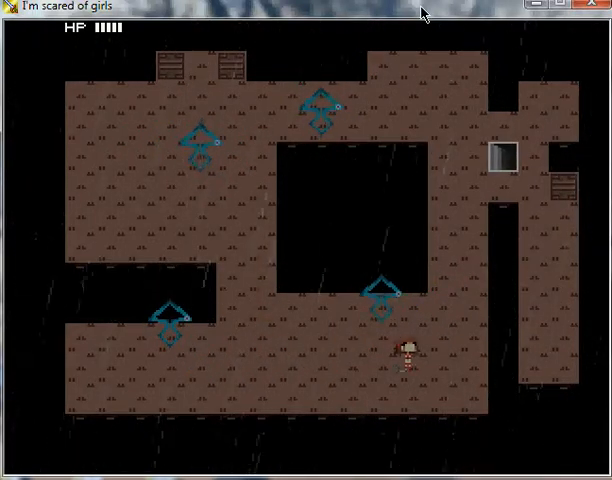